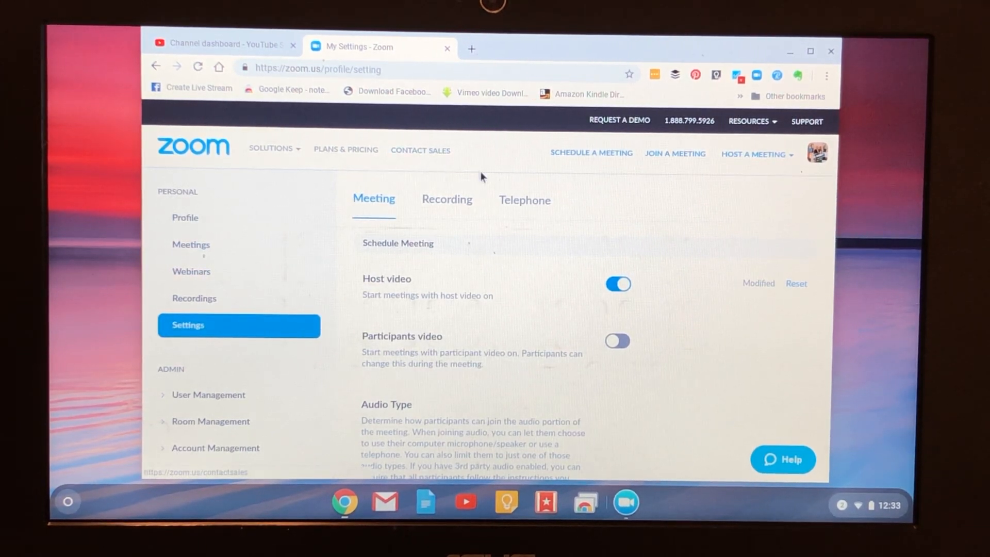
Step: Switch the web Settings page to the Recording tab
{"action": "left_click", "coordinate": [447, 200]}
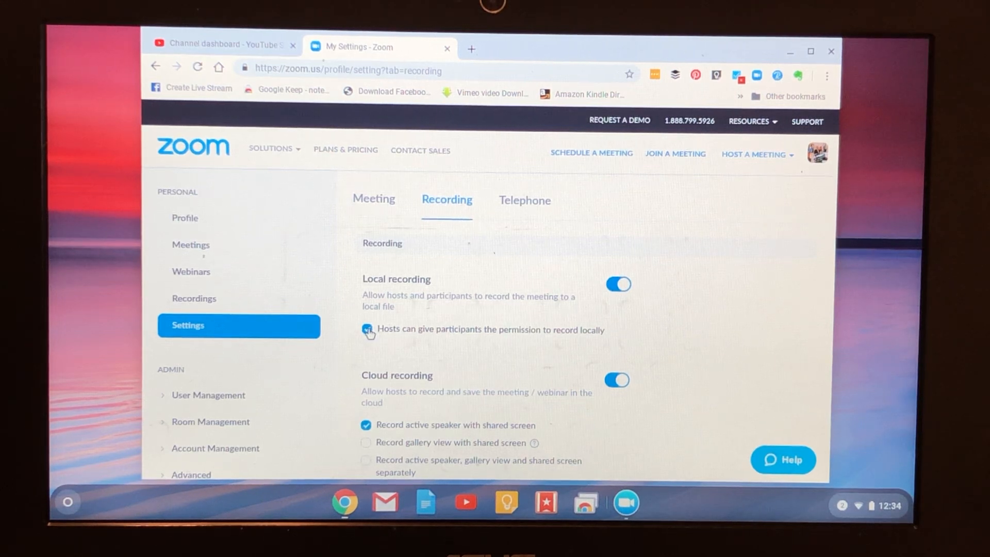
Step: Uncheck 'Hosts can give participants the permission to record locally' and save
{"action": "left_click", "coordinate": [366, 329]}
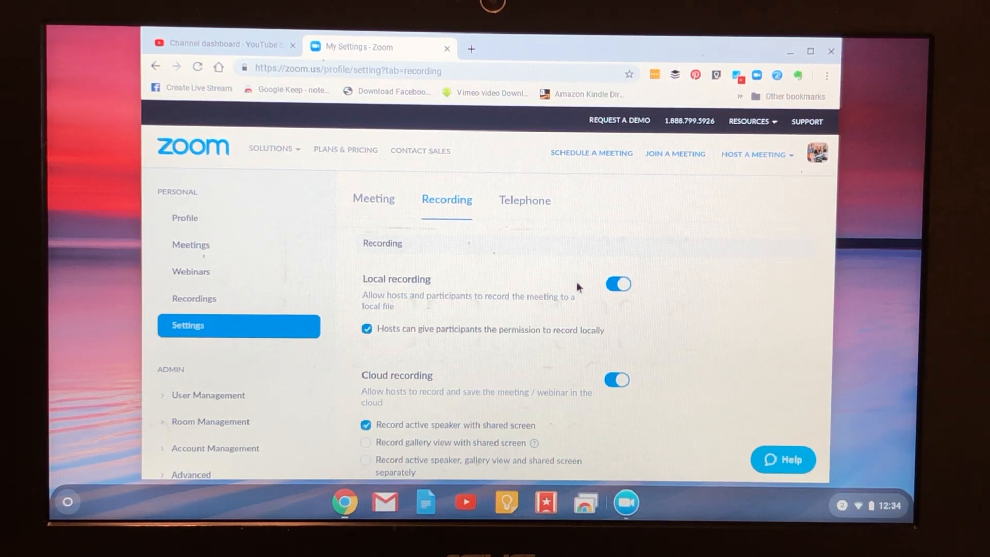
{"action": "left_click", "coordinate": [366, 329]}
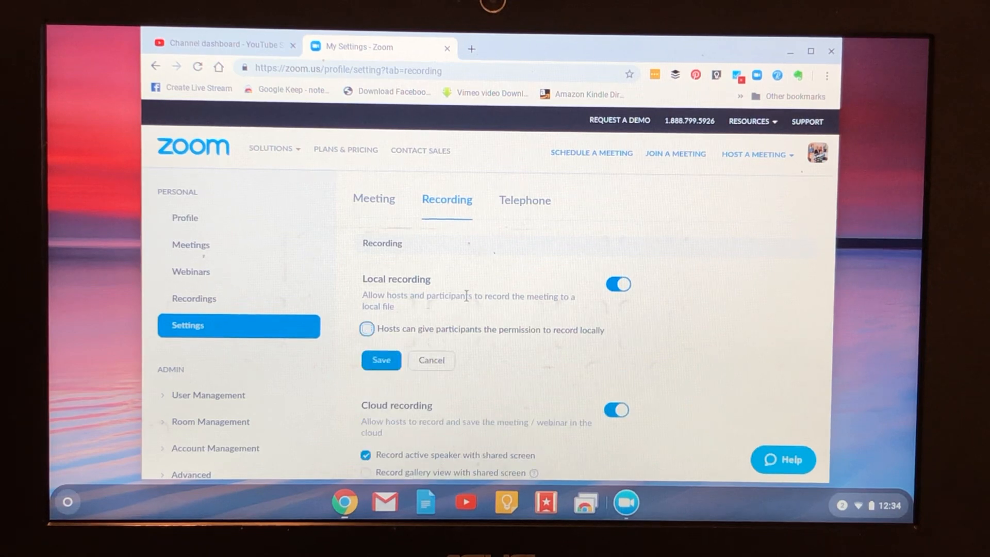
{"action": "left_click", "coordinate": [381, 359]}
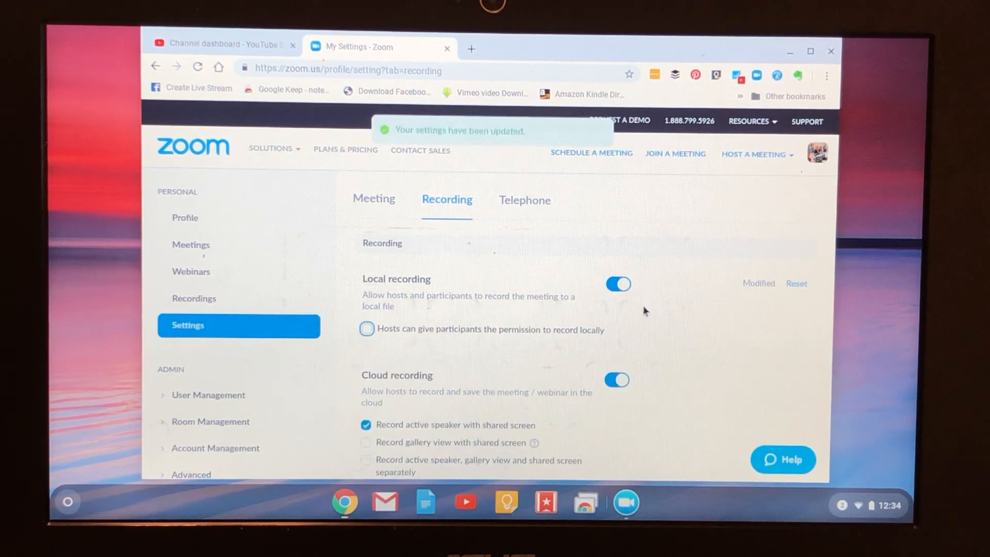
{"action": "mouse_move", "coordinate": [668, 345]}
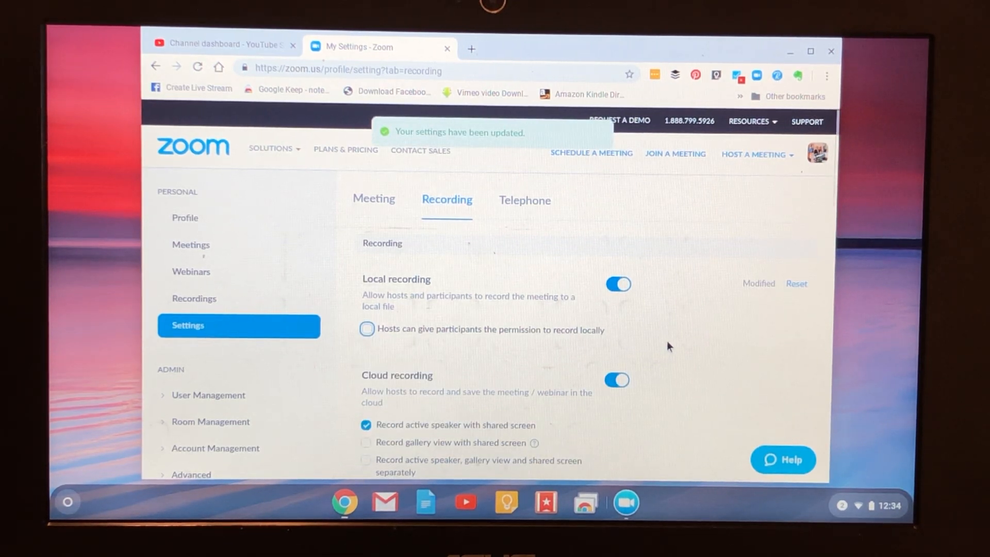
{"action": "scroll", "scroll_direction": "down", "scroll_amount": 3}
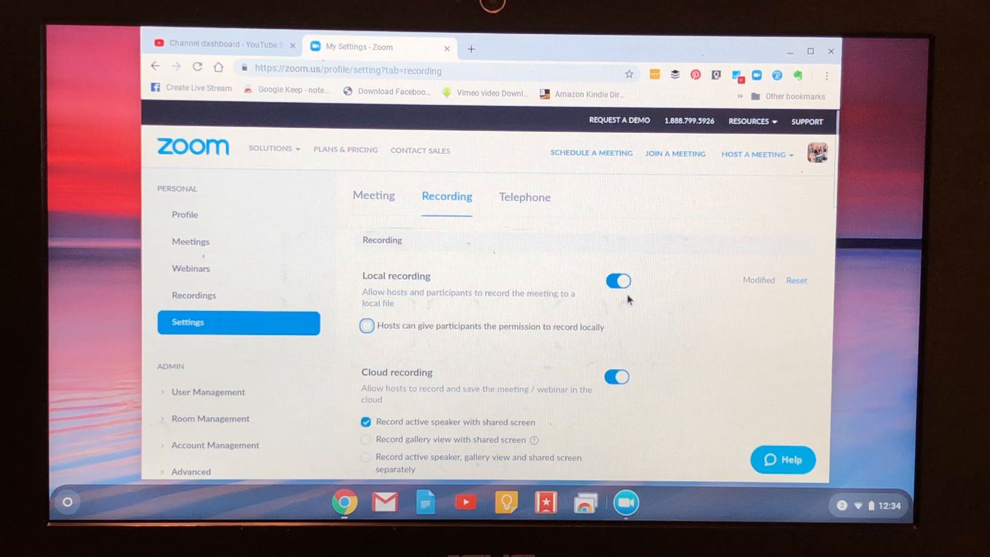
Step: Toggle Local recording off and confirm Turn Off in the dialog
{"action": "left_click", "coordinate": [618, 281]}
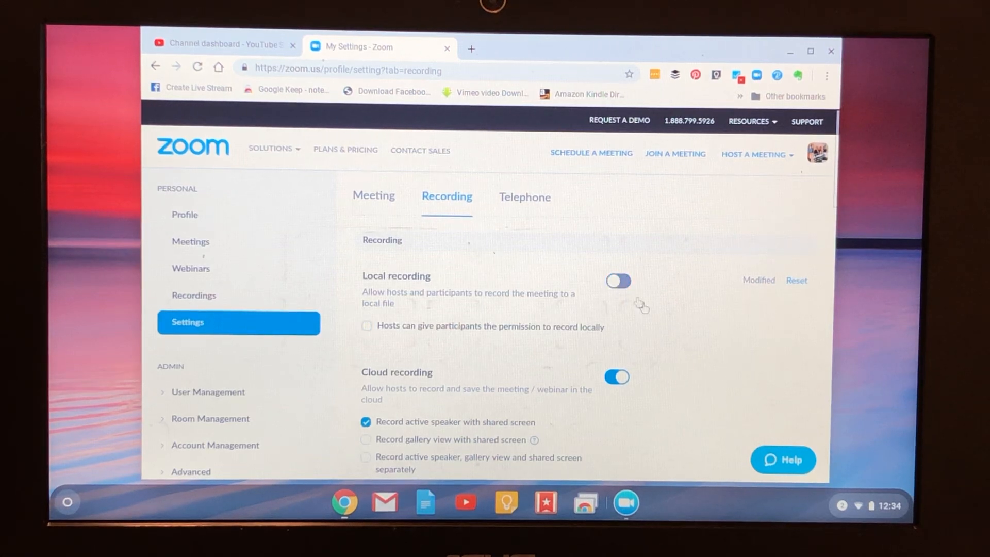
{"action": "left_click", "coordinate": [618, 281]}
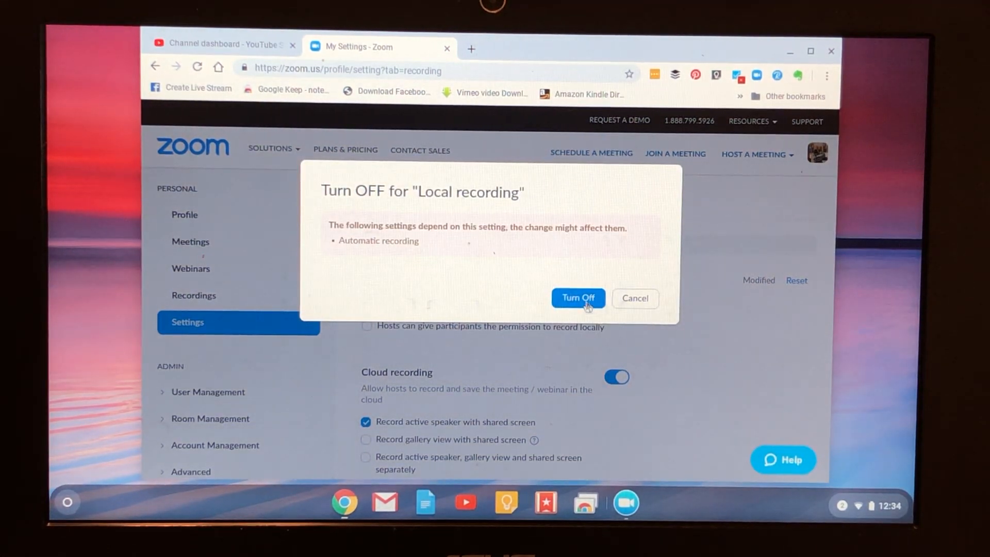
{"action": "left_click", "coordinate": [577, 297]}
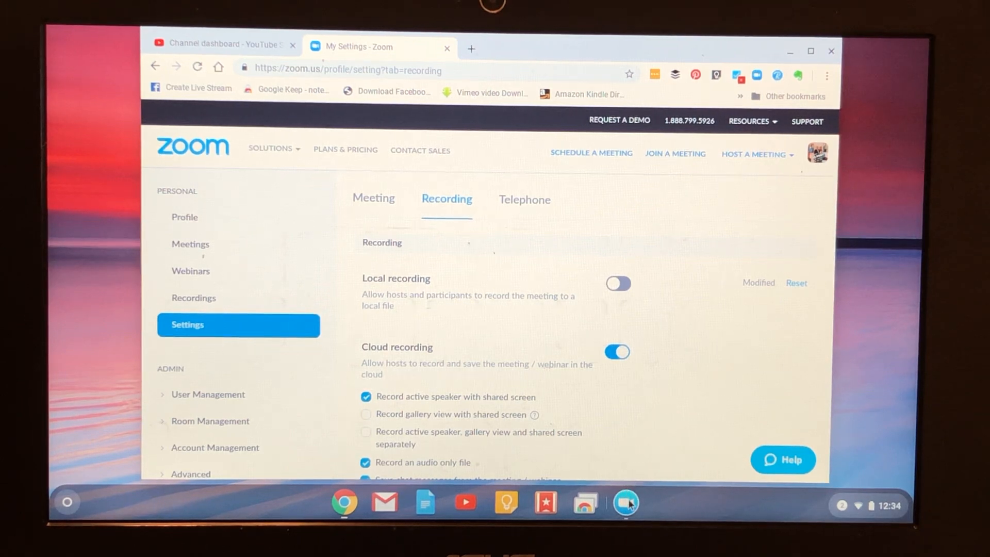
Step: Launch the Zoom desktop app and start a meeting with video
{"action": "left_click", "coordinate": [625, 502]}
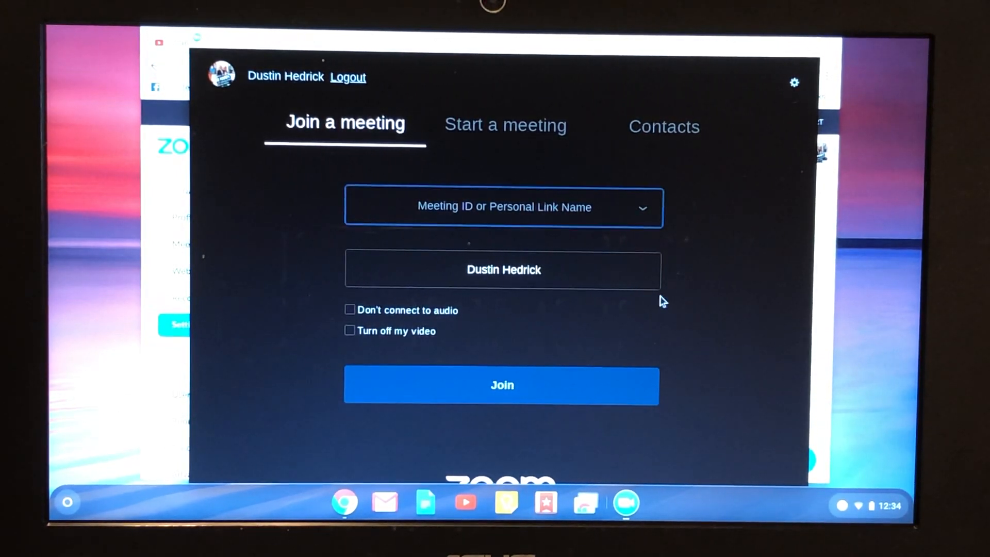
{"action": "left_click", "coordinate": [504, 124]}
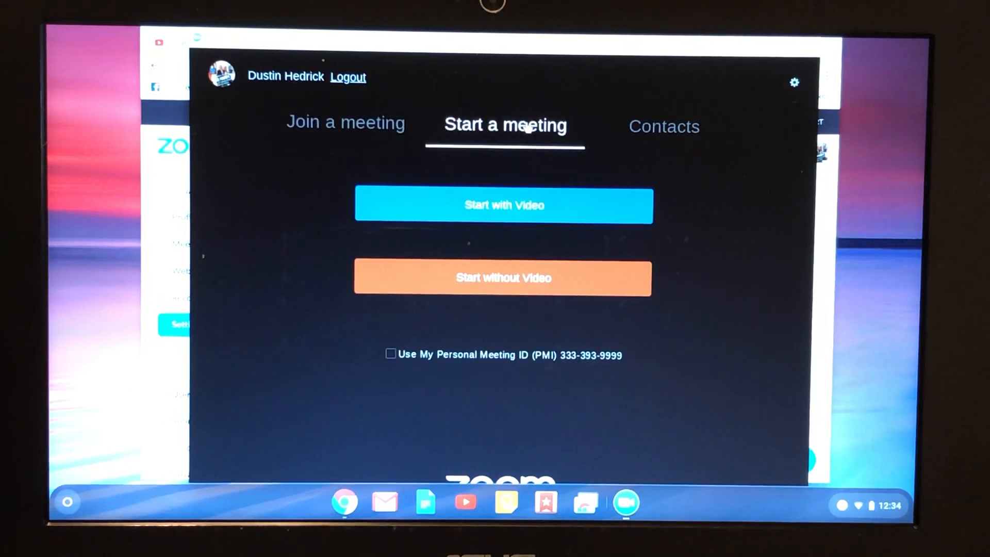
{"action": "left_click", "coordinate": [502, 278]}
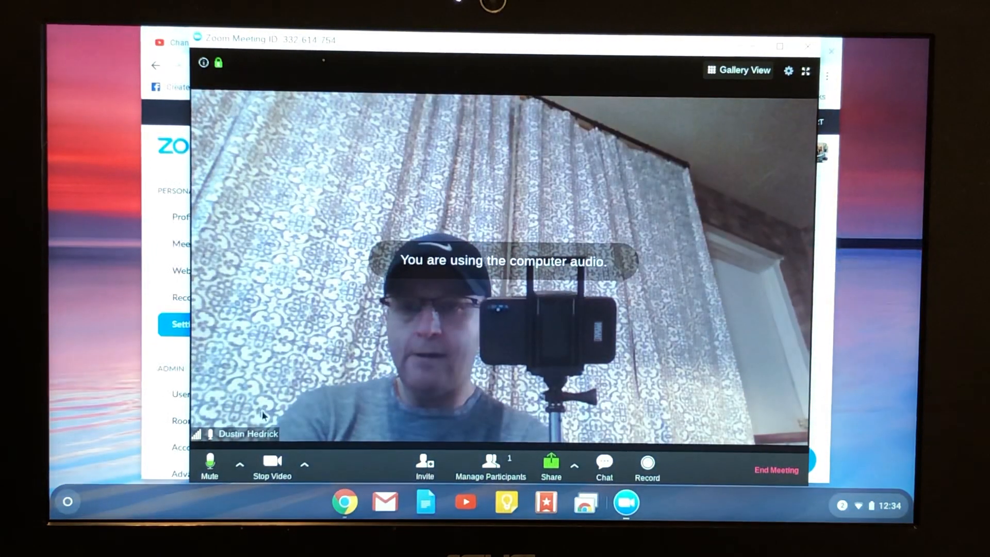
Step: Turn the camera off, record the meeting to the cloud, then stop recording
{"action": "left_click", "coordinate": [271, 461]}
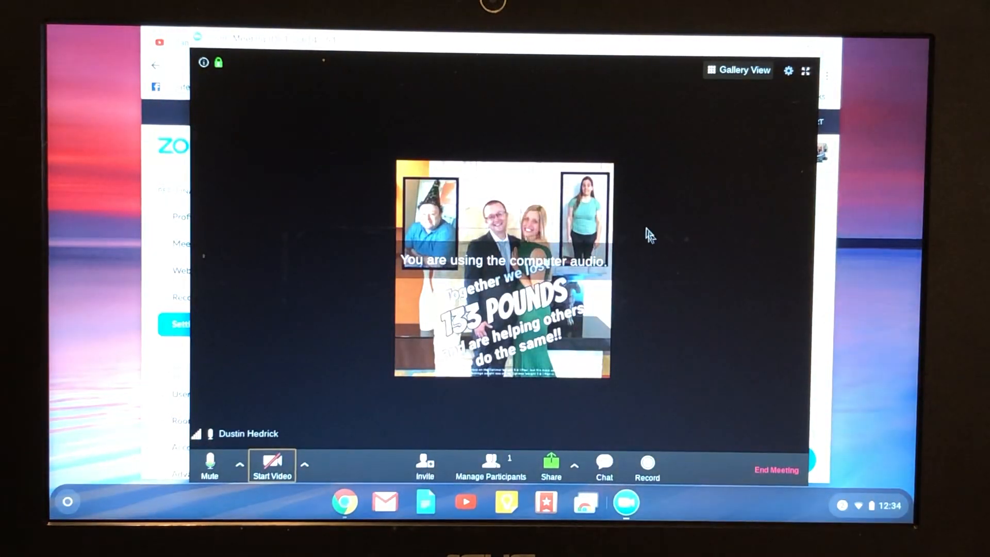
{"action": "left_click", "coordinate": [646, 465]}
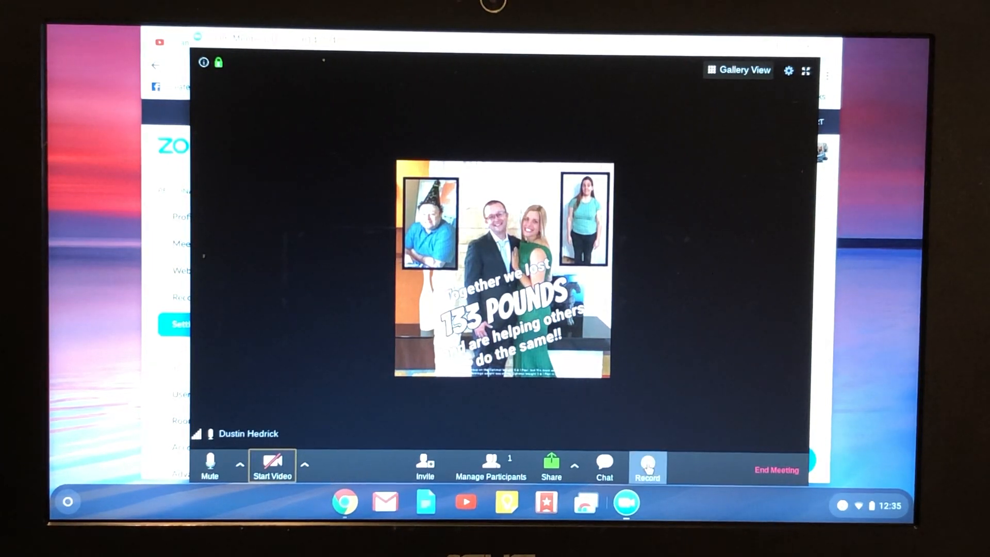
{"action": "left_click", "coordinate": [646, 467]}
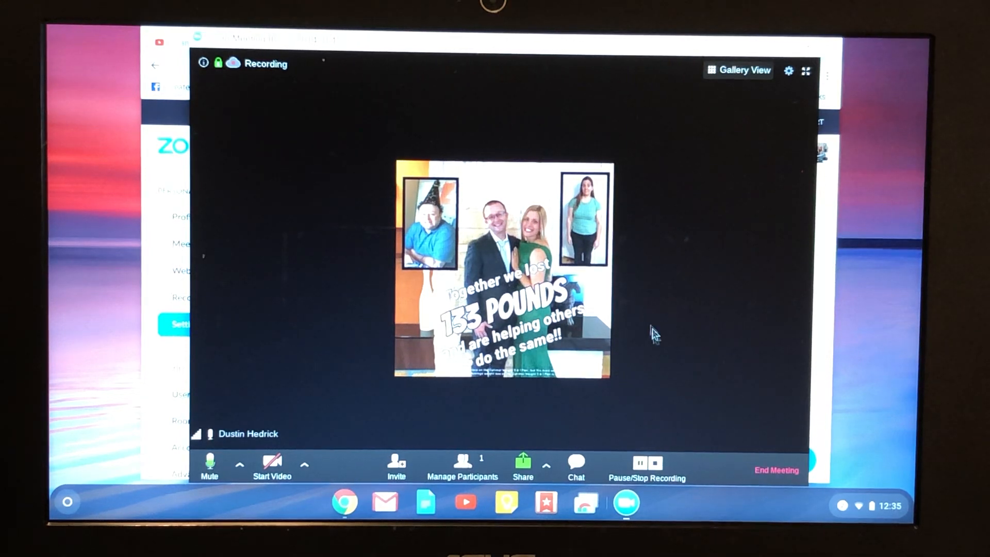
{"action": "mouse_move", "coordinate": [689, 429]}
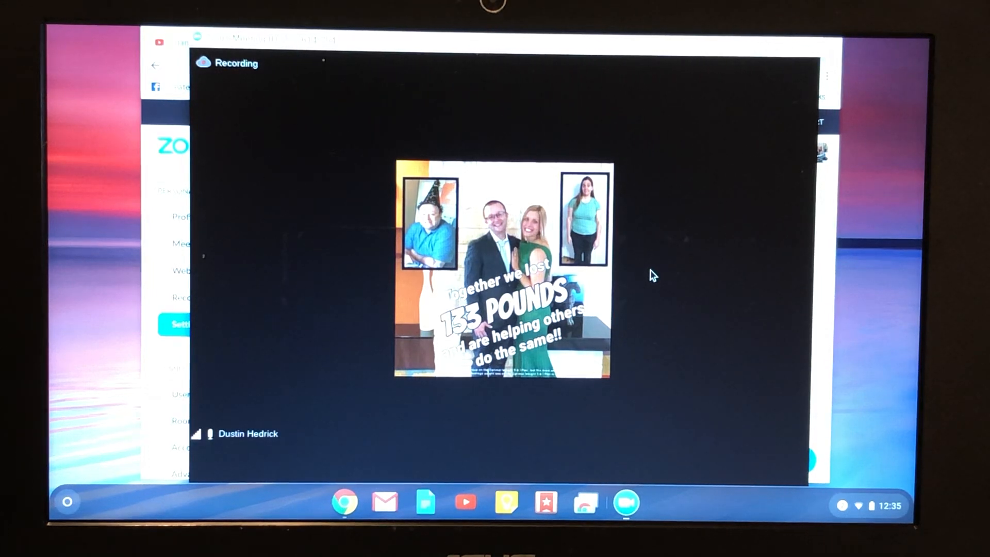
{"action": "mouse_move", "coordinate": [707, 284]}
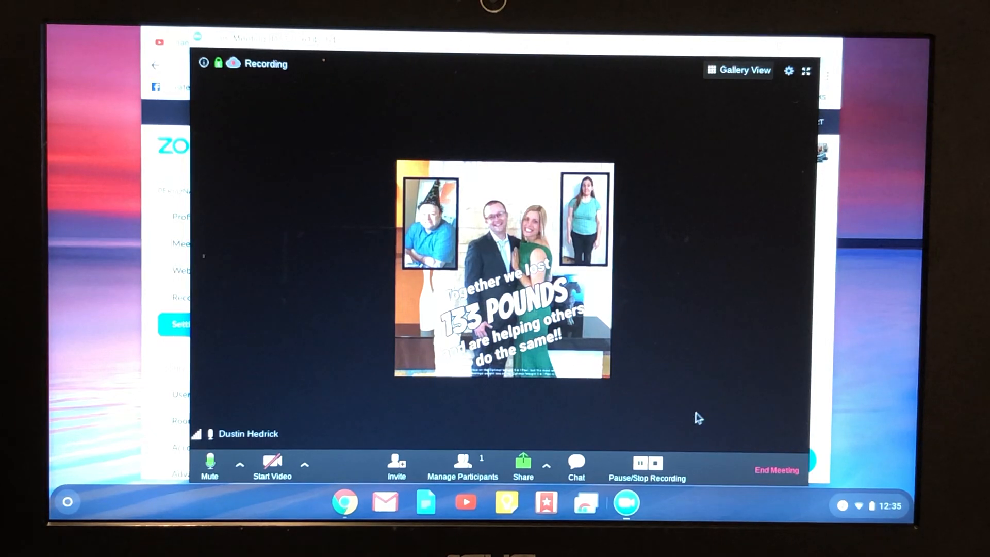
{"action": "left_click", "coordinate": [646, 467]}
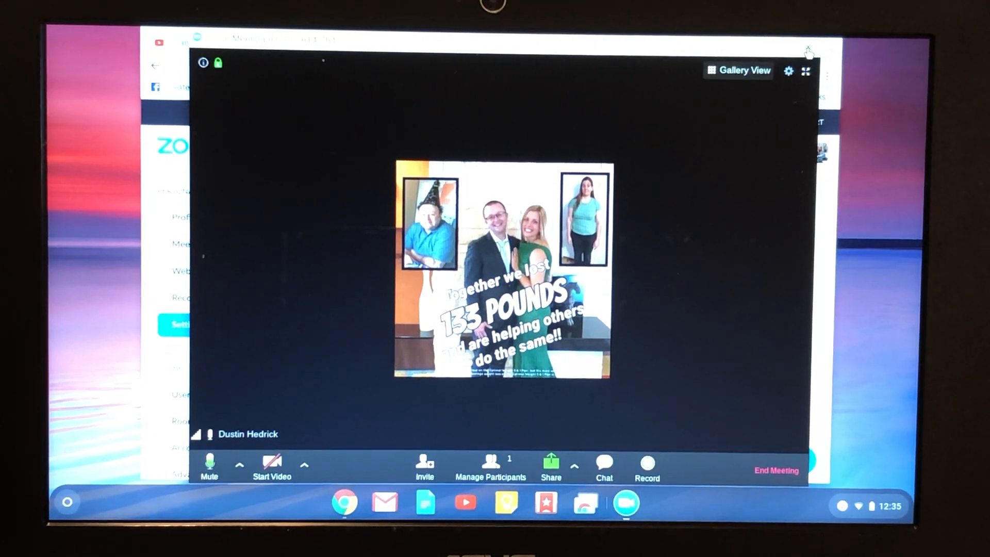
Step: Leave the meeting and go to Recordings in the web portal's Personal sidebar
{"action": "left_click", "coordinate": [775, 470]}
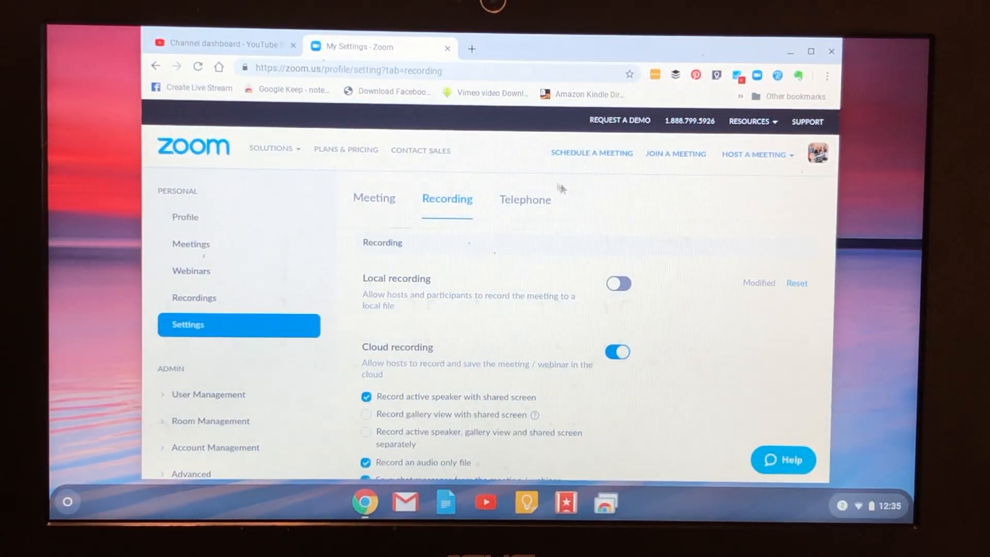
{"action": "left_click", "coordinate": [271, 150]}
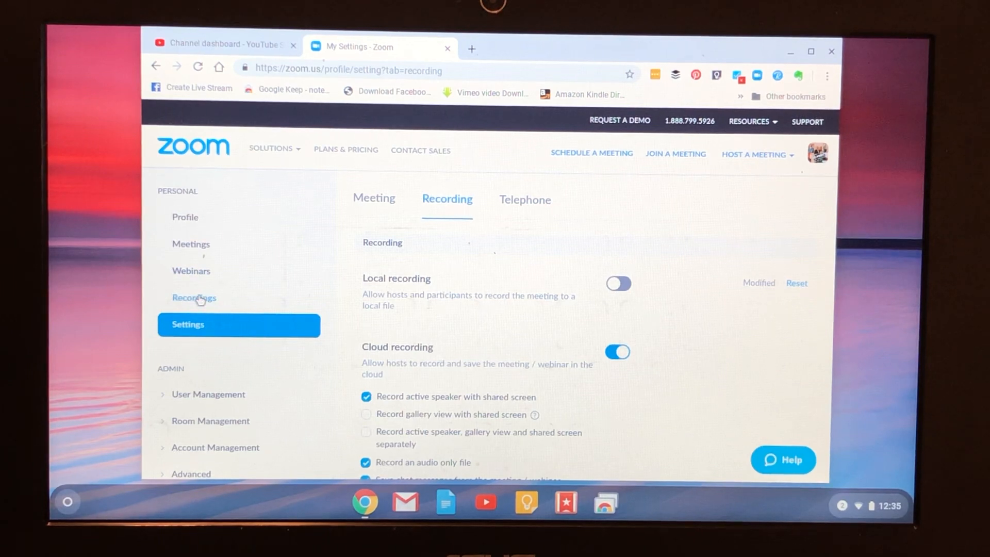
{"action": "left_click", "coordinate": [270, 150]}
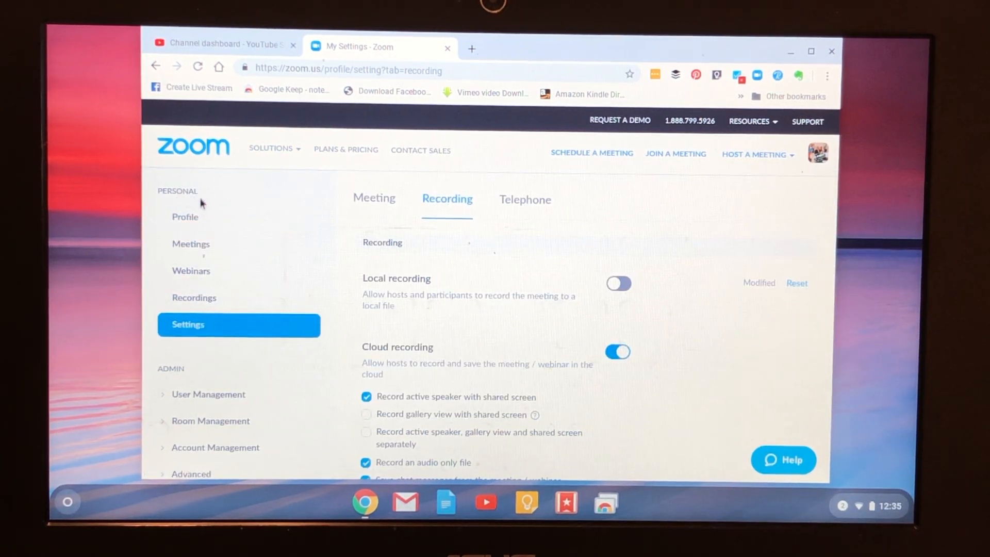
{"action": "mouse_move", "coordinate": [191, 270]}
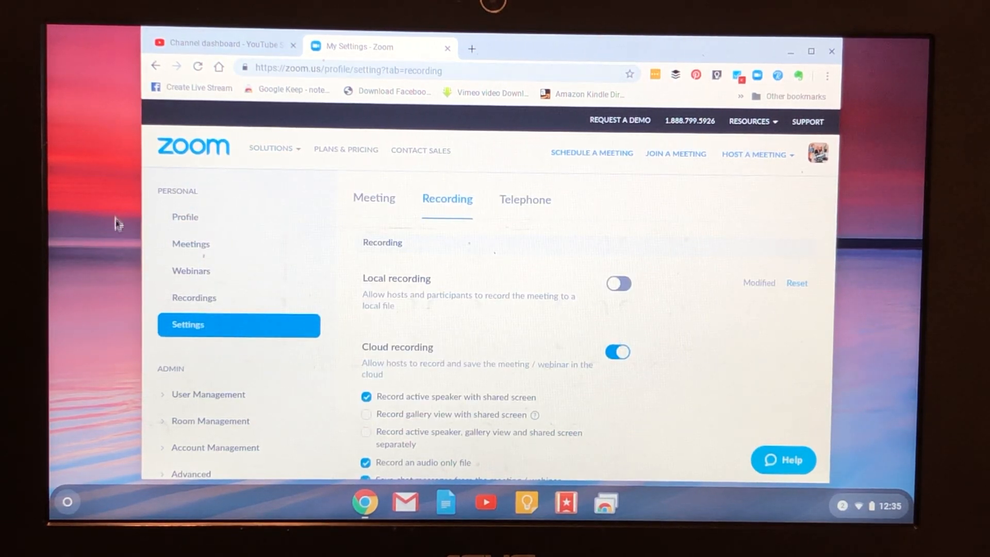
{"action": "left_click", "coordinate": [194, 297]}
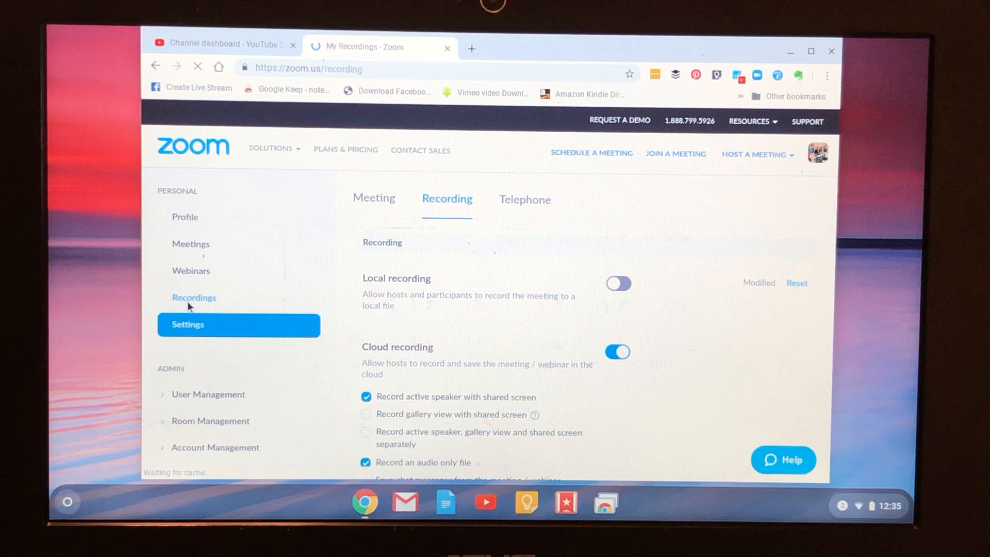
Step: Dismiss the Local Recordings tip and scroll down the Cloud Recordings list
{"action": "left_click", "coordinate": [194, 298]}
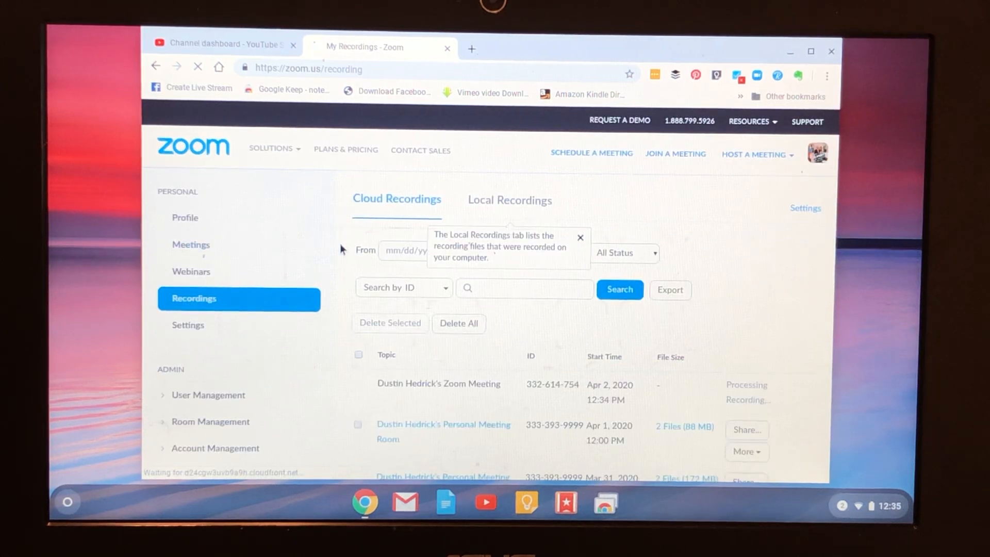
{"action": "scroll", "scroll_direction": "down", "scroll_amount": 3}
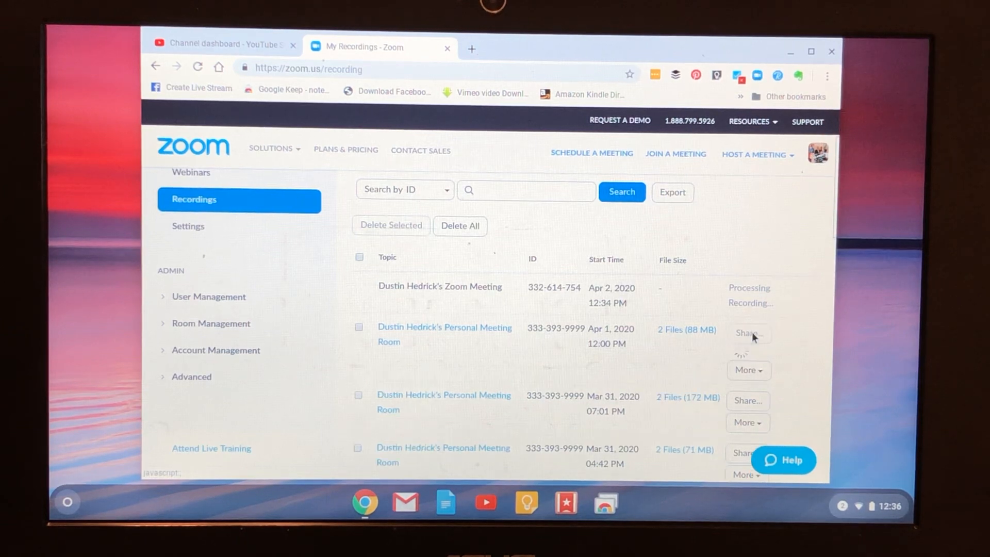
Step: Copy the April 1 recording's share link to the clipboard and close the dialog
{"action": "left_click", "coordinate": [749, 332]}
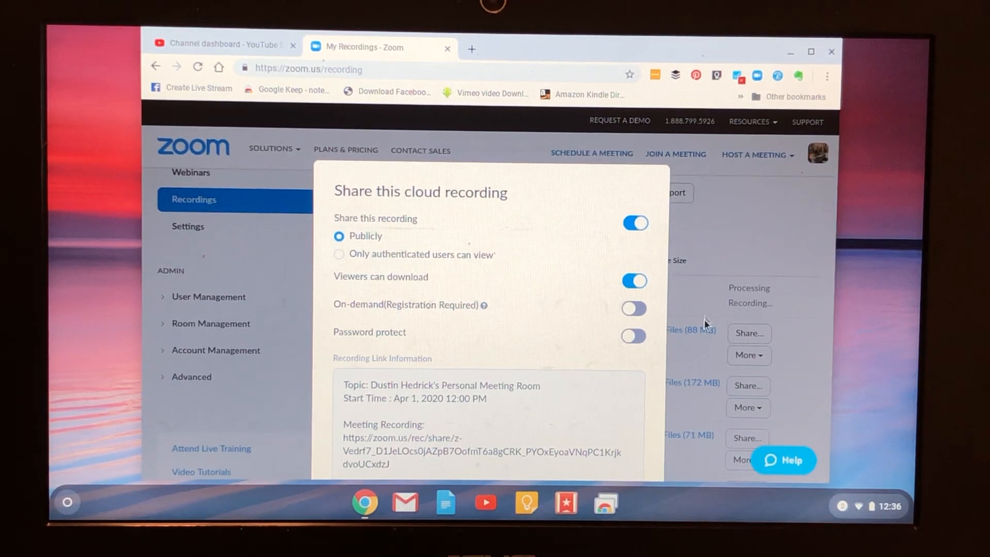
{"action": "scroll", "scroll_direction": "down", "scroll_amount": 3}
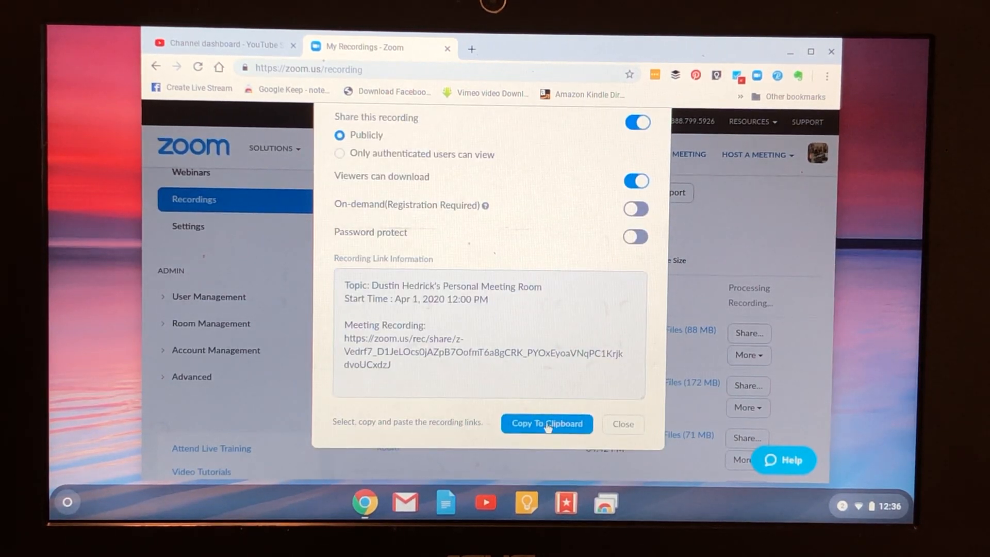
{"action": "left_click", "coordinate": [546, 424]}
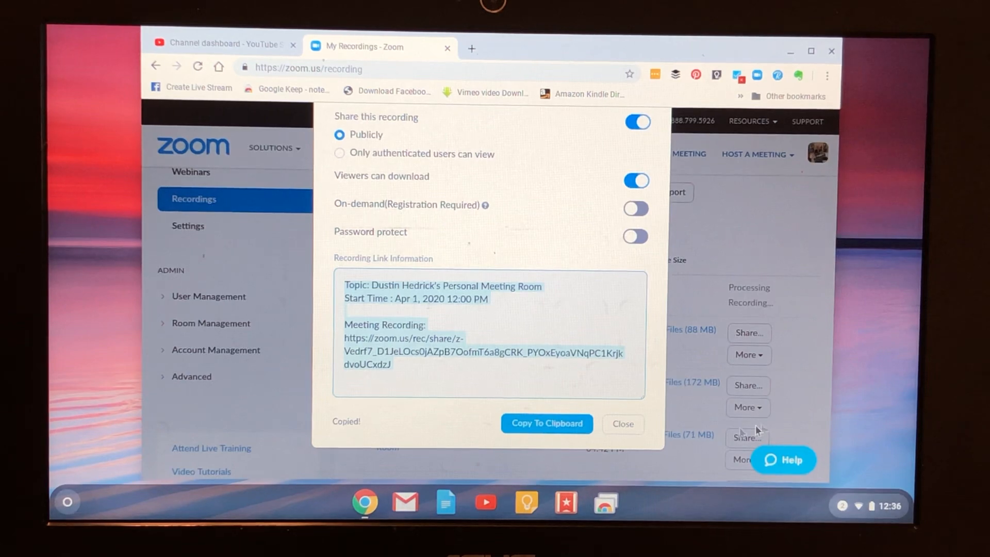
{"action": "left_click", "coordinate": [622, 424]}
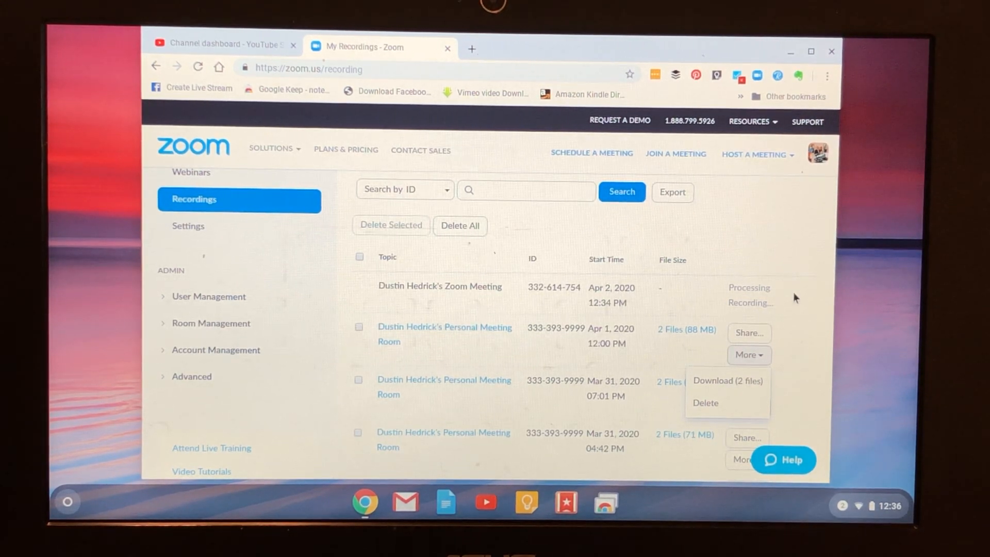
{"action": "mouse_move", "coordinate": [796, 334]}
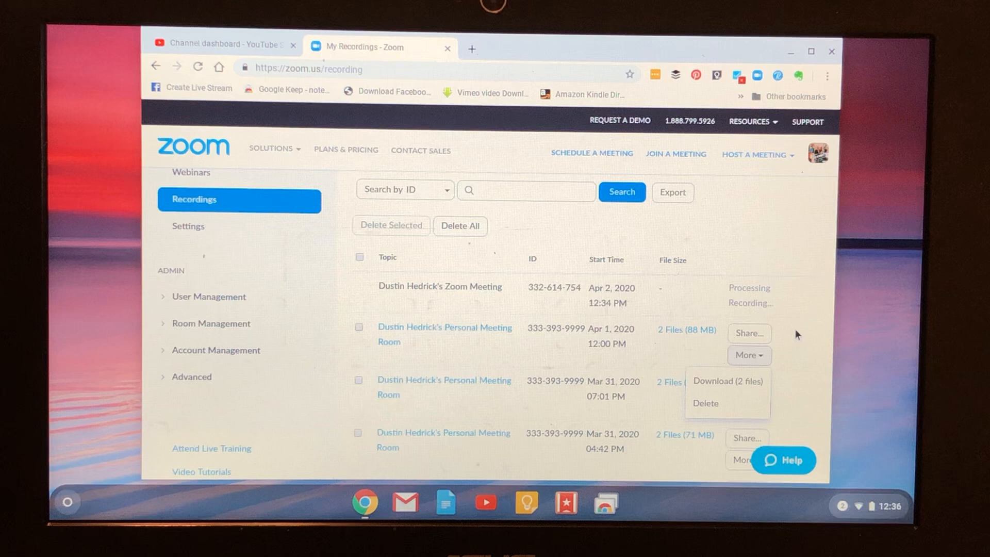
{"action": "mouse_move", "coordinate": [749, 224]}
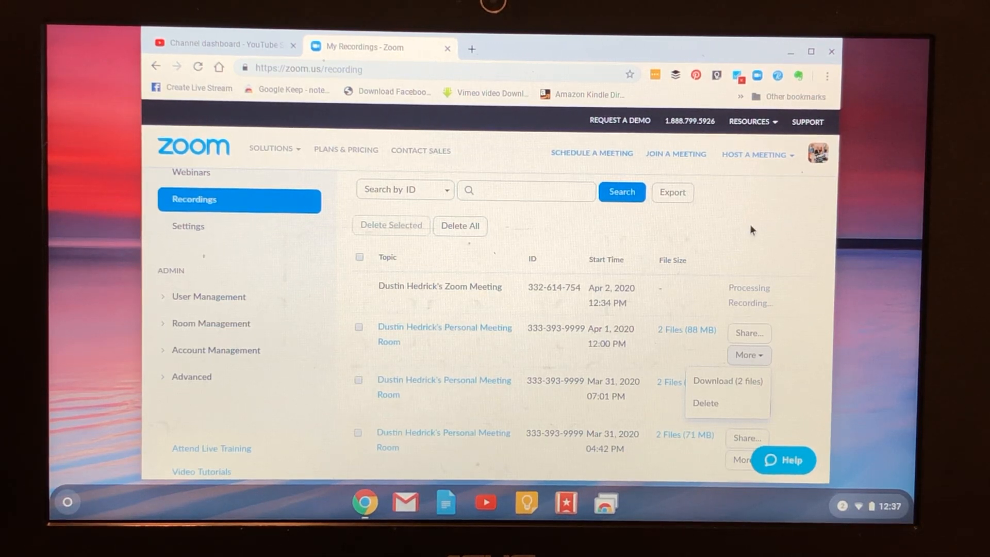
{"action": "mouse_move", "coordinate": [739, 225]}
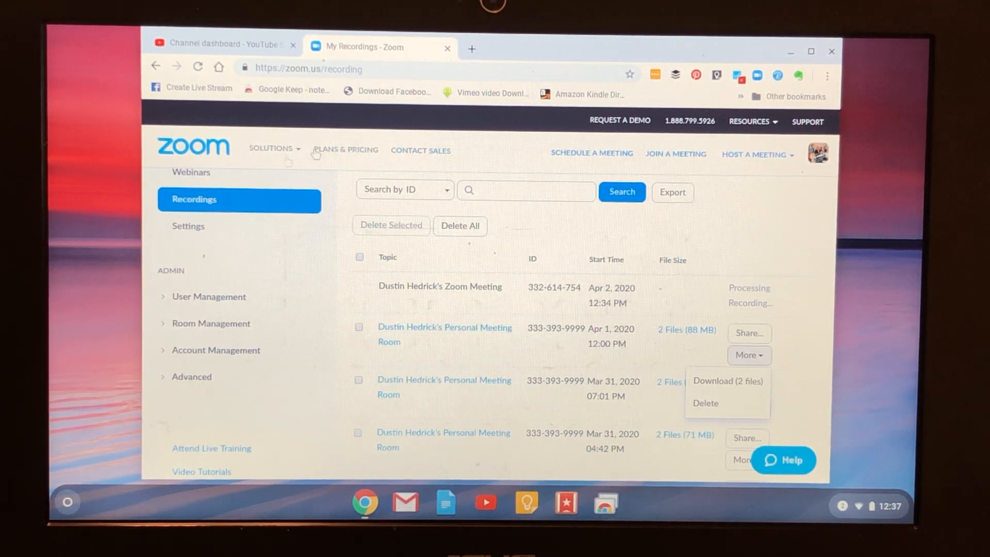
Step: Bring up the April 1 recording's Download (2 files) option
{"action": "left_click", "coordinate": [271, 149]}
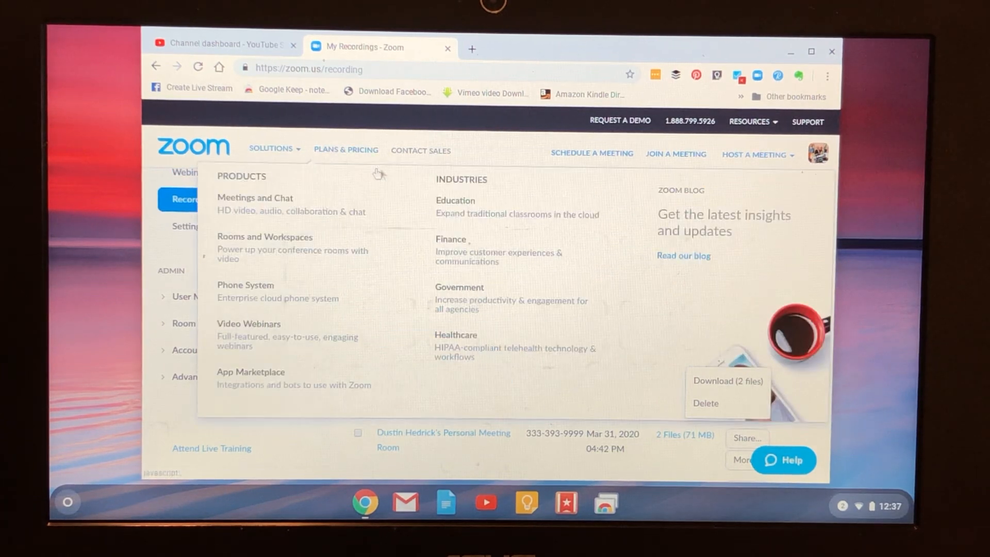